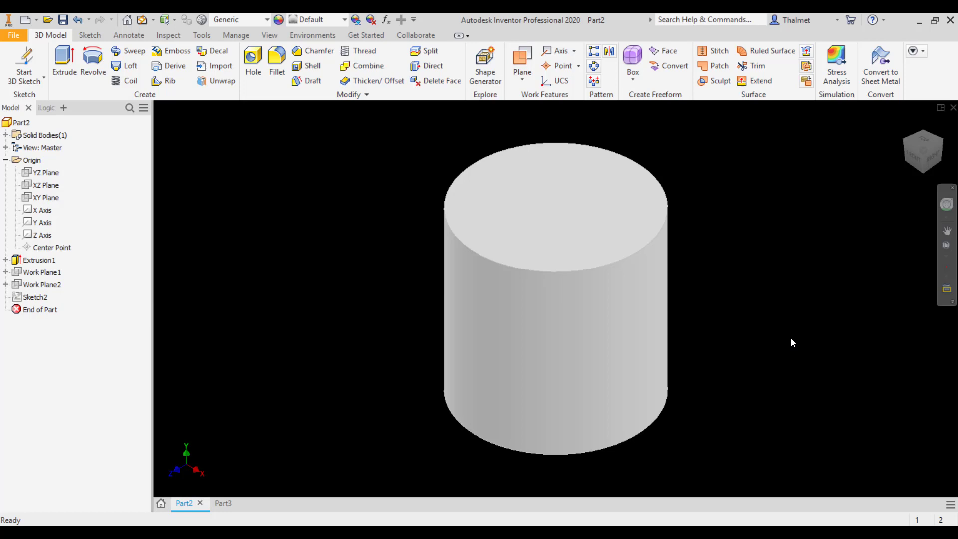
mouse_move(799, 309)
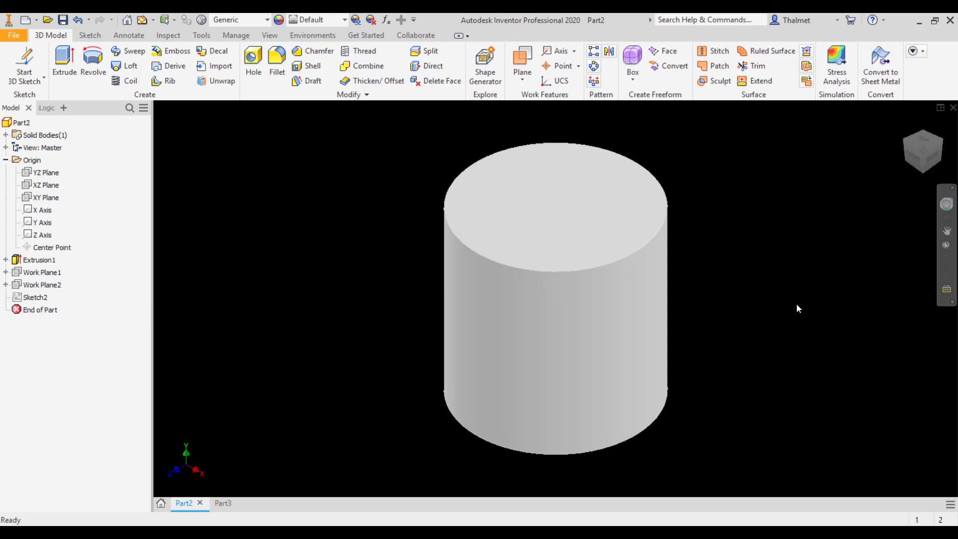
mouse_move(801, 300)
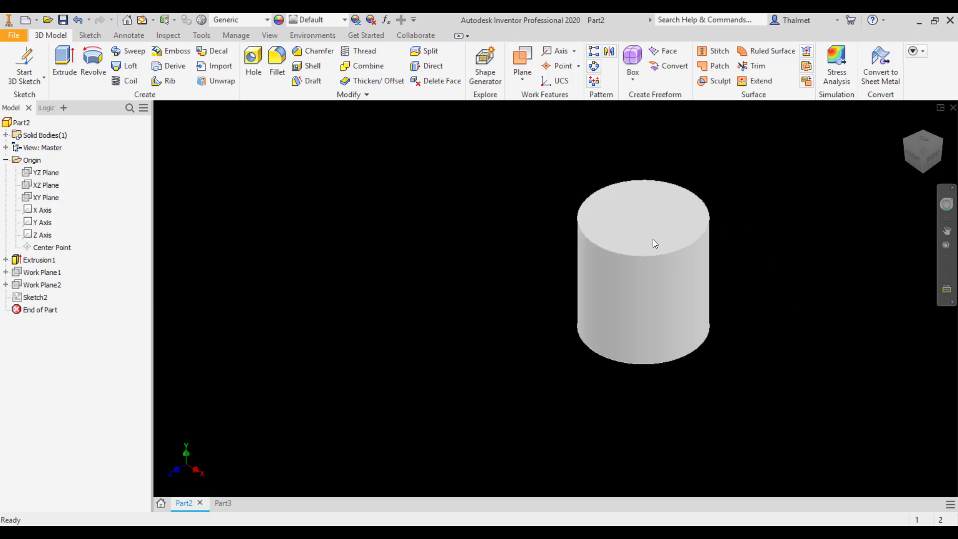
mouse_move(728, 260)
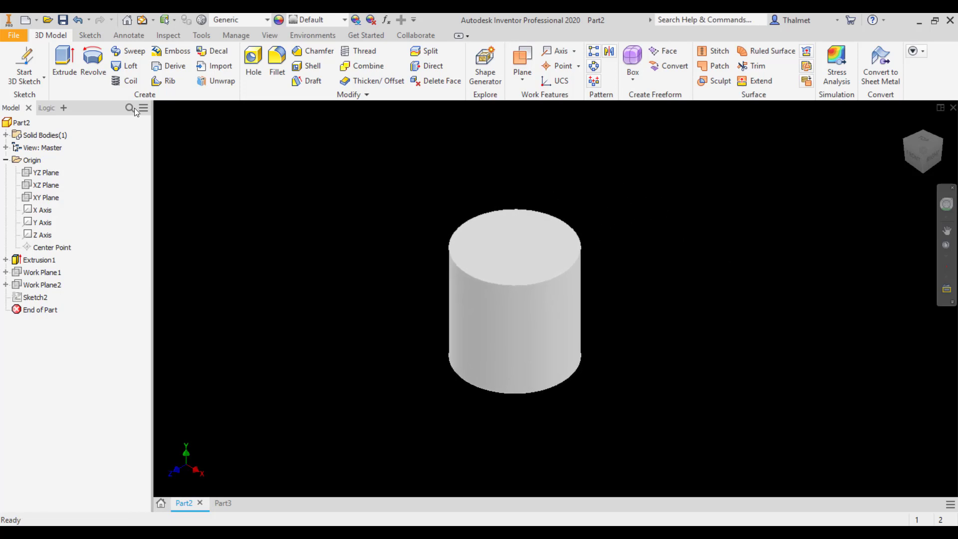
mouse_move(24, 67)
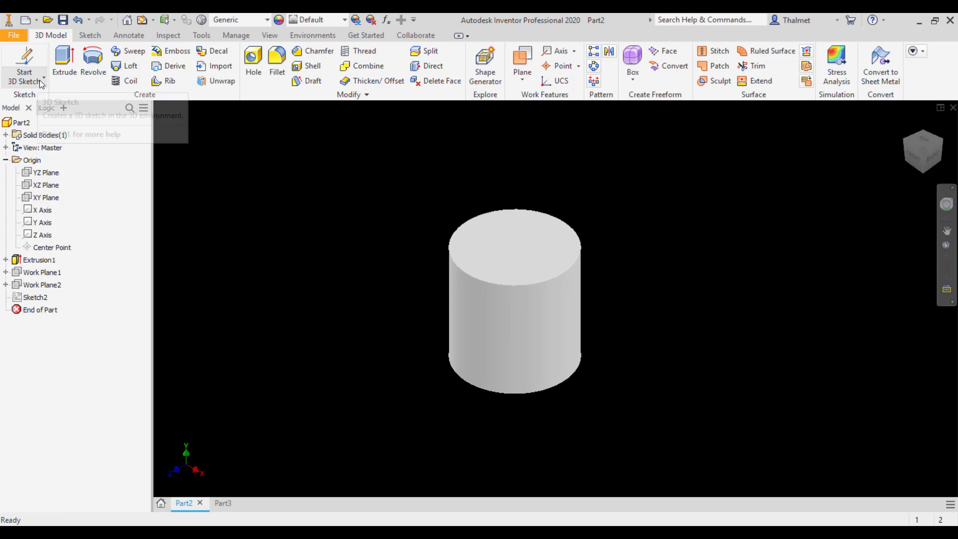
mouse_move(63, 58)
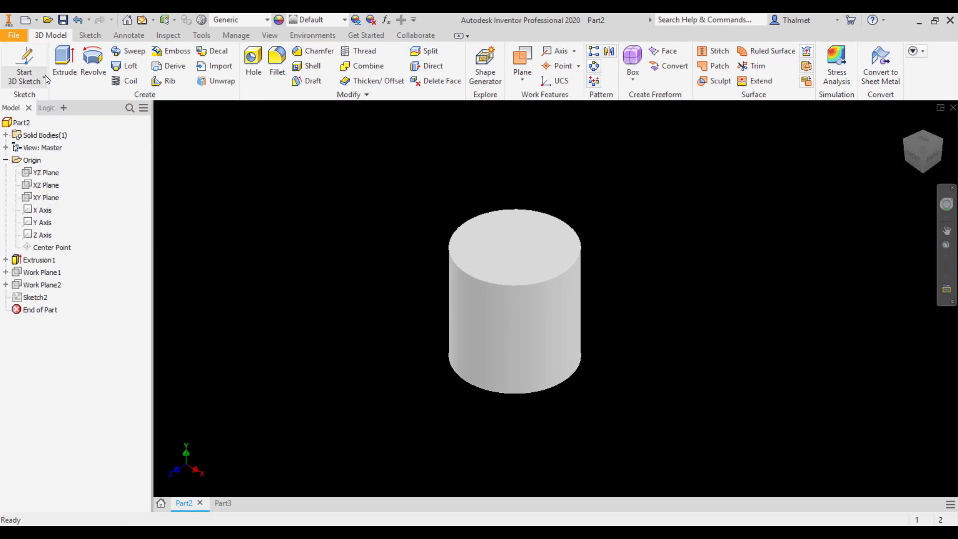
Start a new 3D sketch in the cylinder part from the Start Sketch dropdown.
click(25, 71)
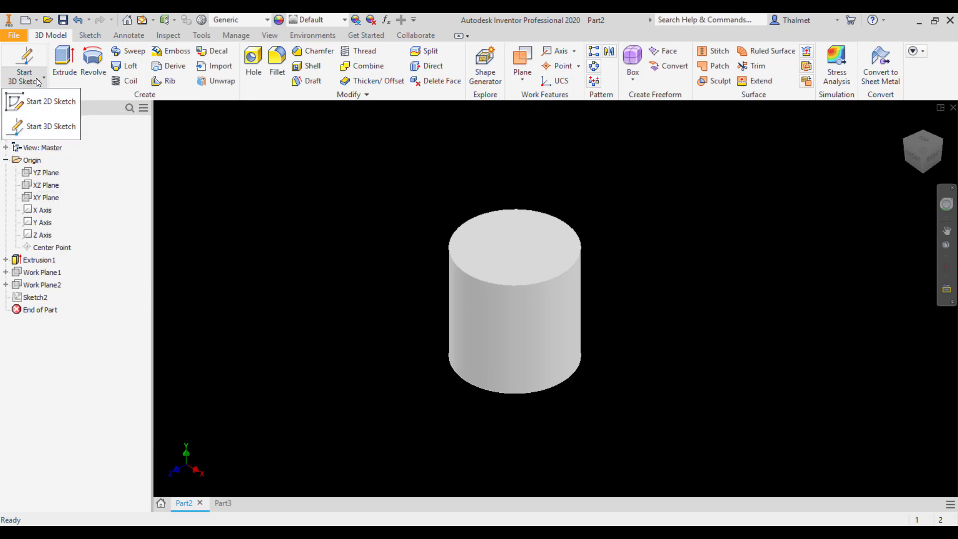
mouse_move(50, 126)
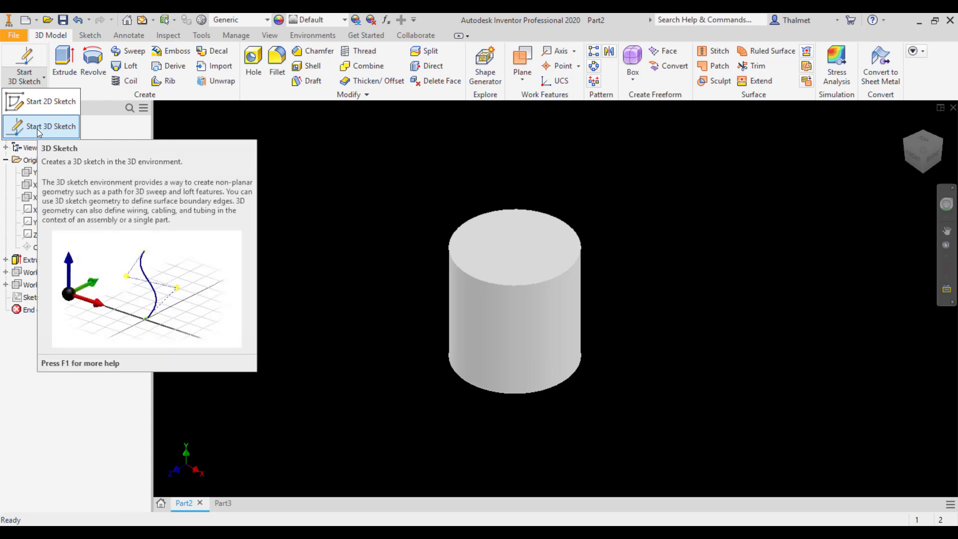
click(52, 126)
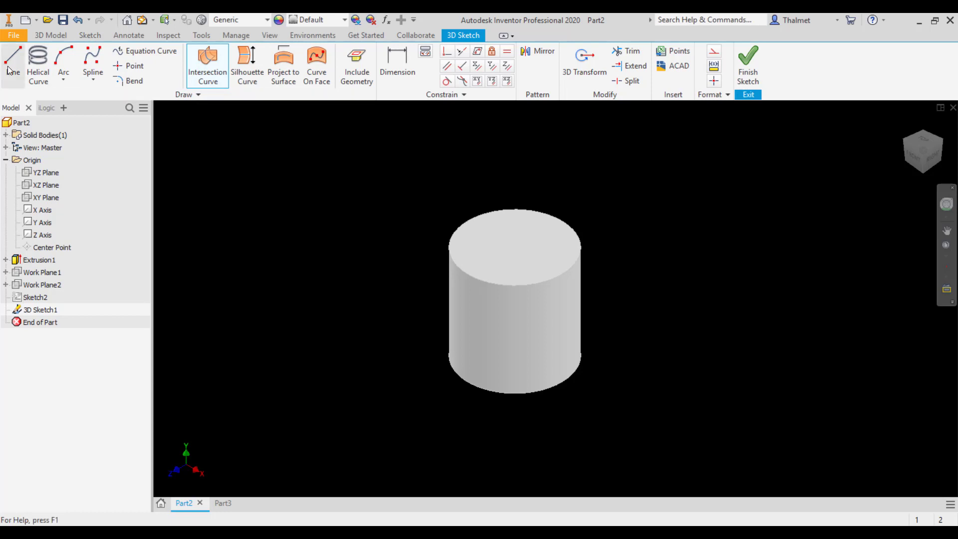
mouse_move(11, 58)
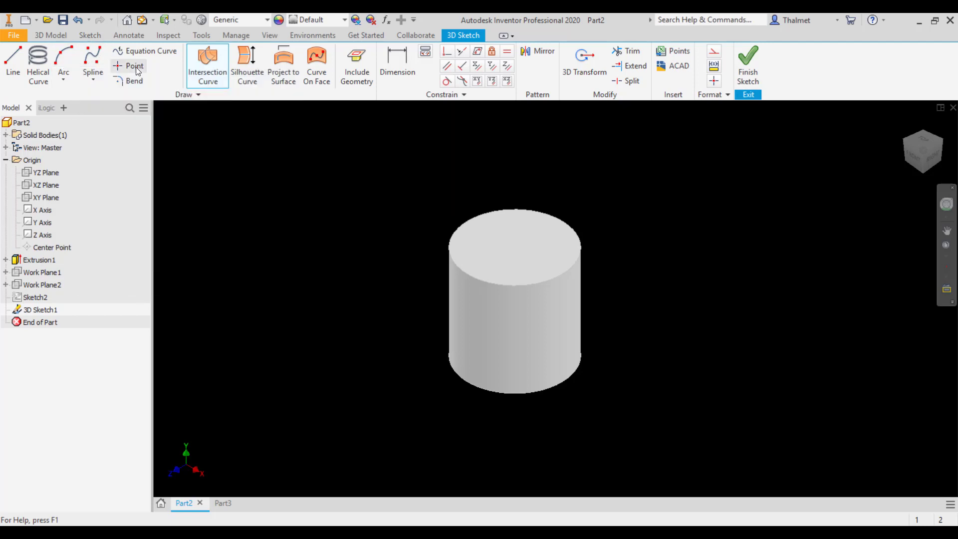
mouse_move(146, 81)
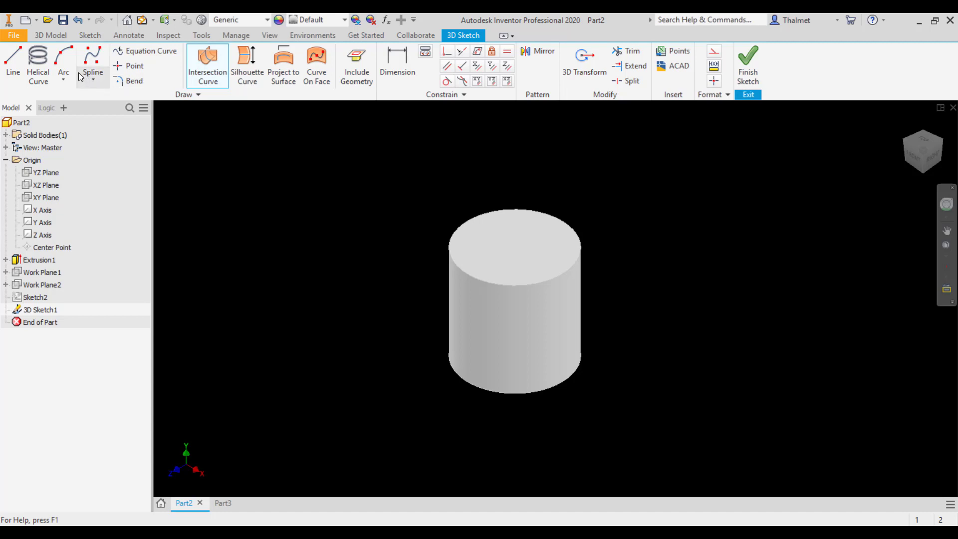
mouse_move(38, 64)
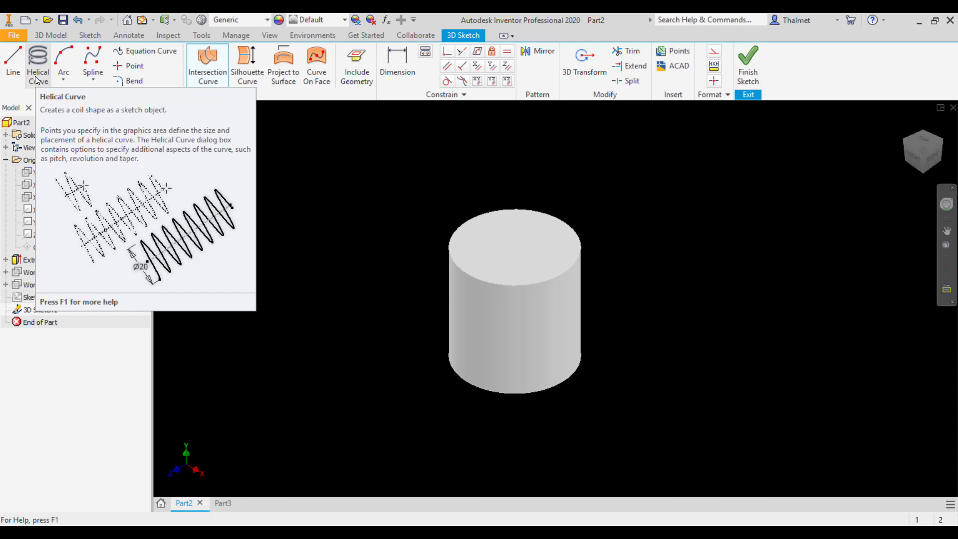
mouse_move(207, 61)
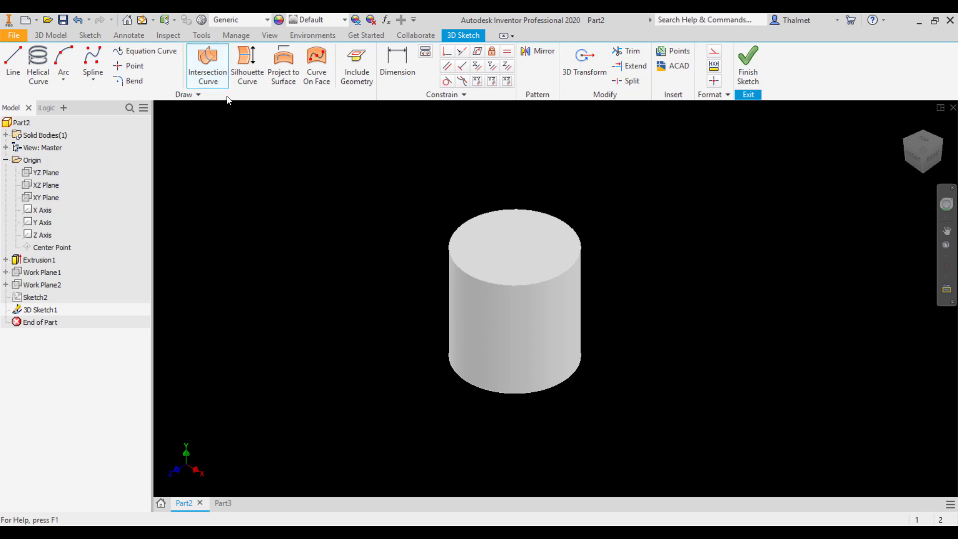
mouse_move(247, 66)
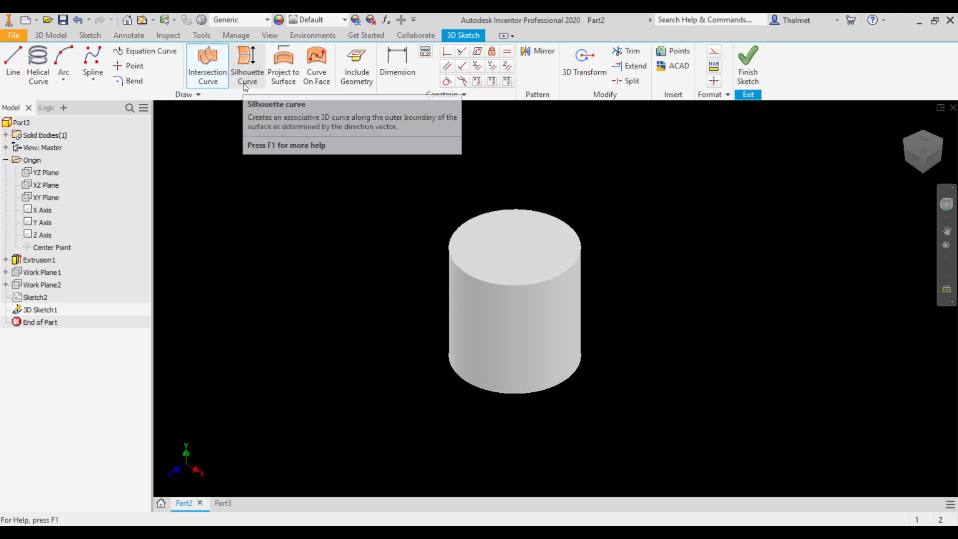
mouse_move(247, 66)
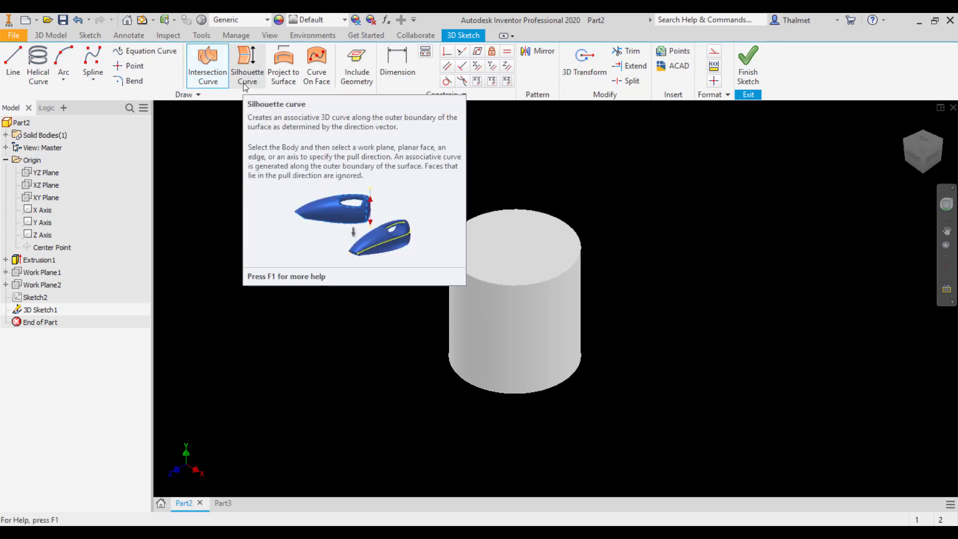
mouse_move(376, 66)
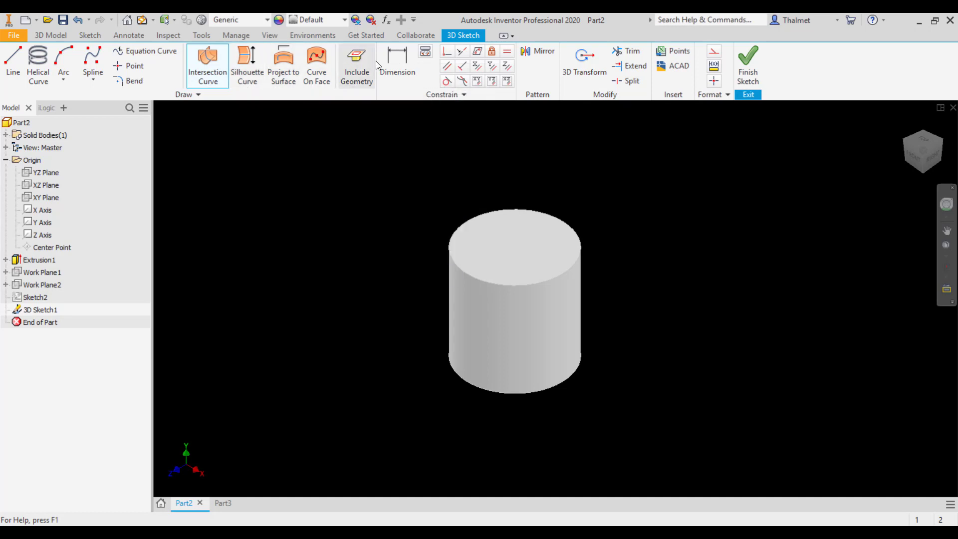
mouse_move(397, 61)
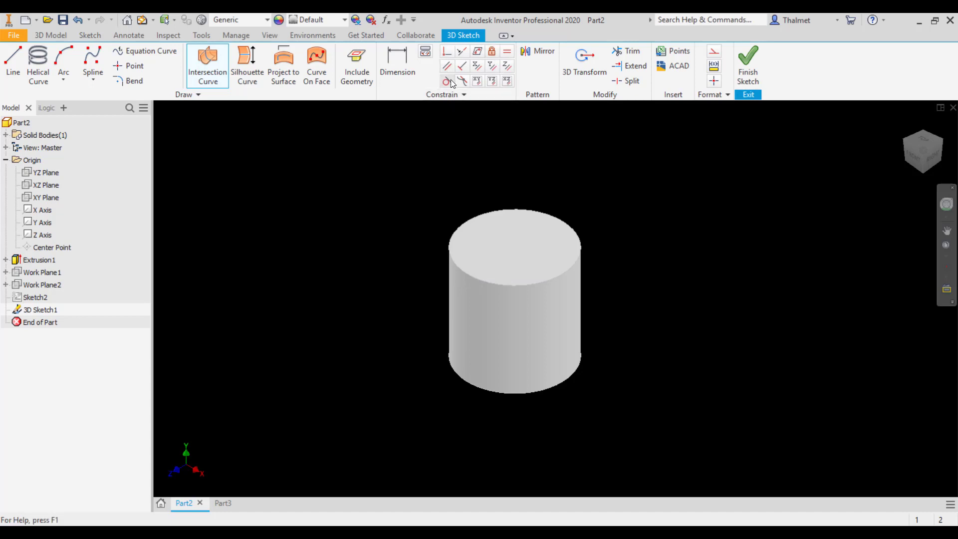
mouse_move(447, 65)
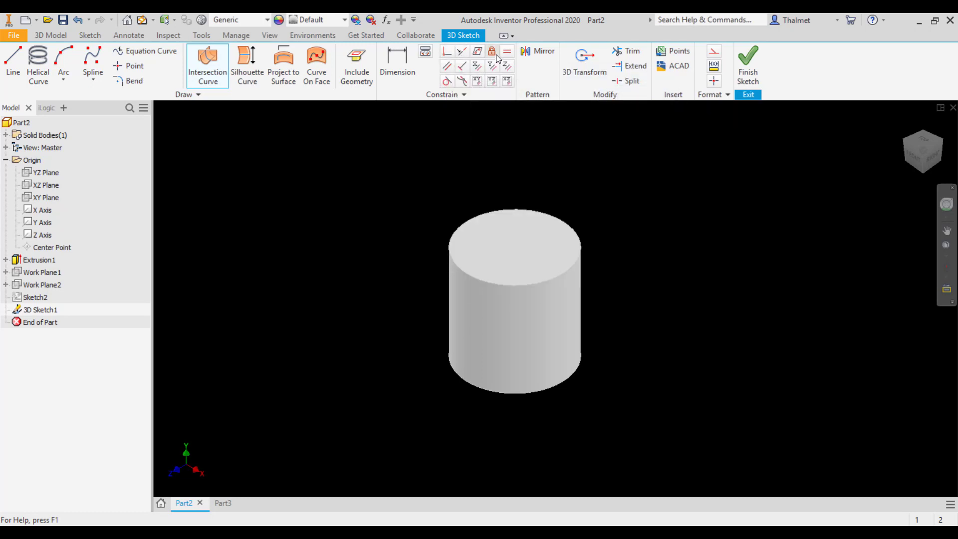
mouse_move(506, 66)
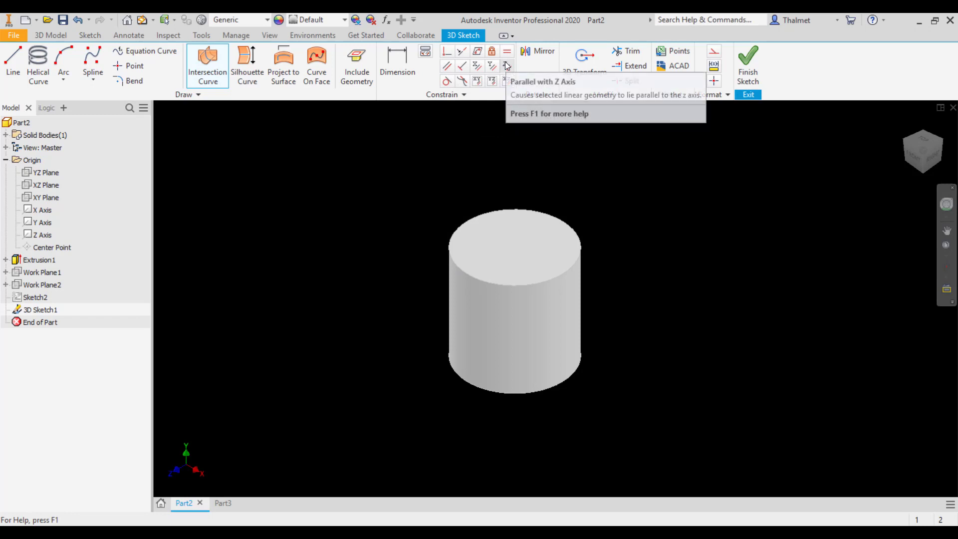
mouse_move(506, 66)
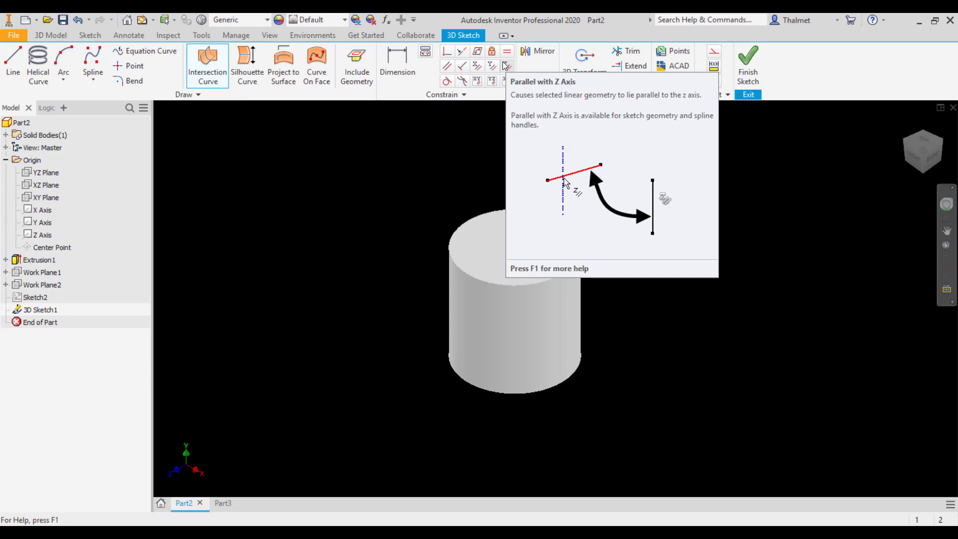
mouse_move(476, 65)
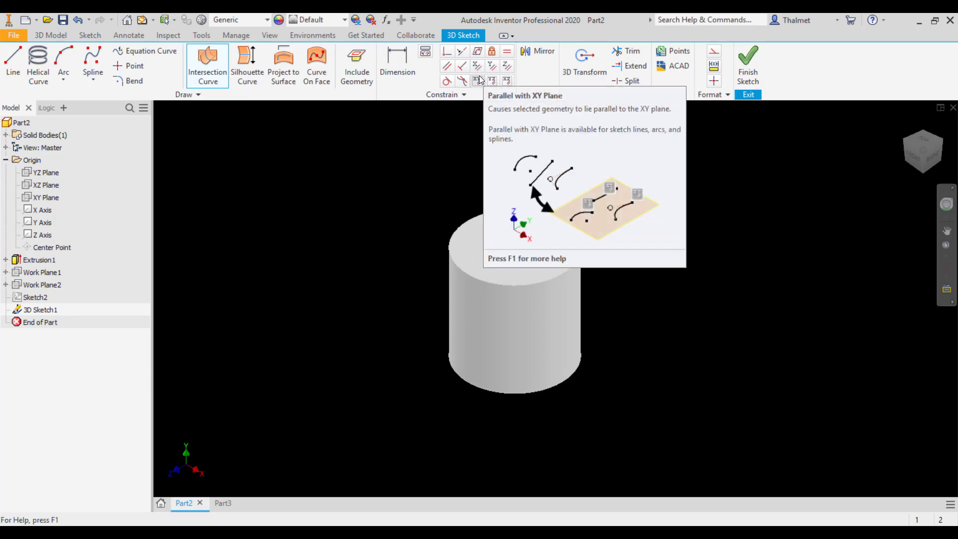
mouse_move(492, 80)
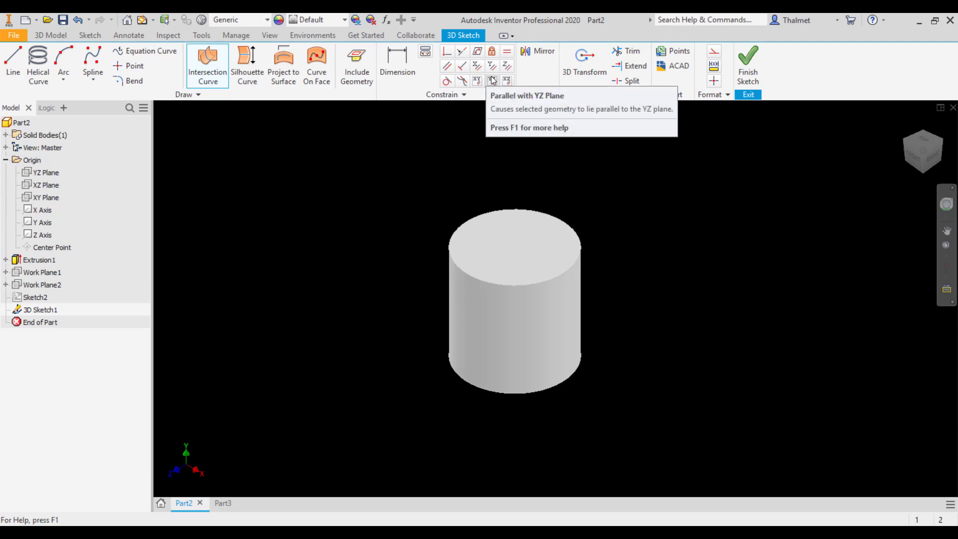
mouse_move(504, 67)
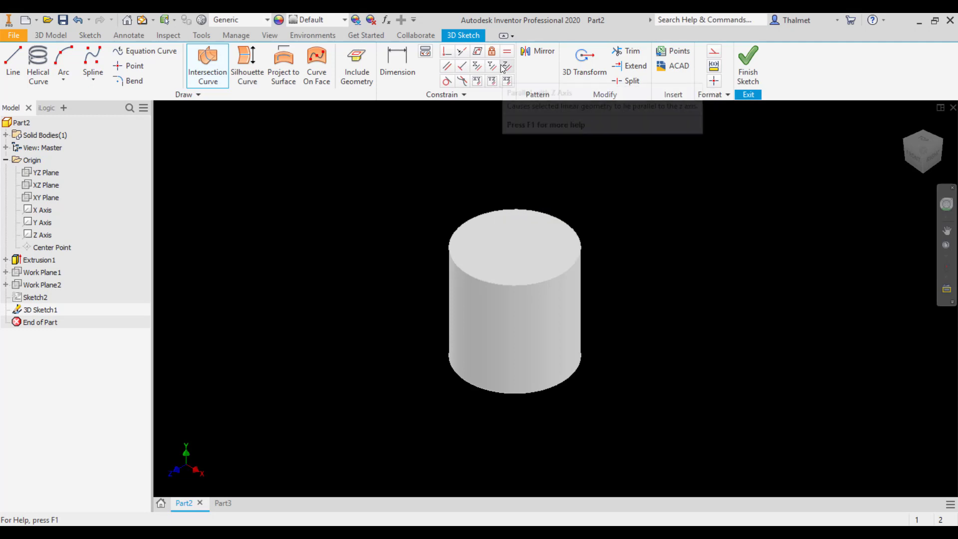
mouse_move(596, 131)
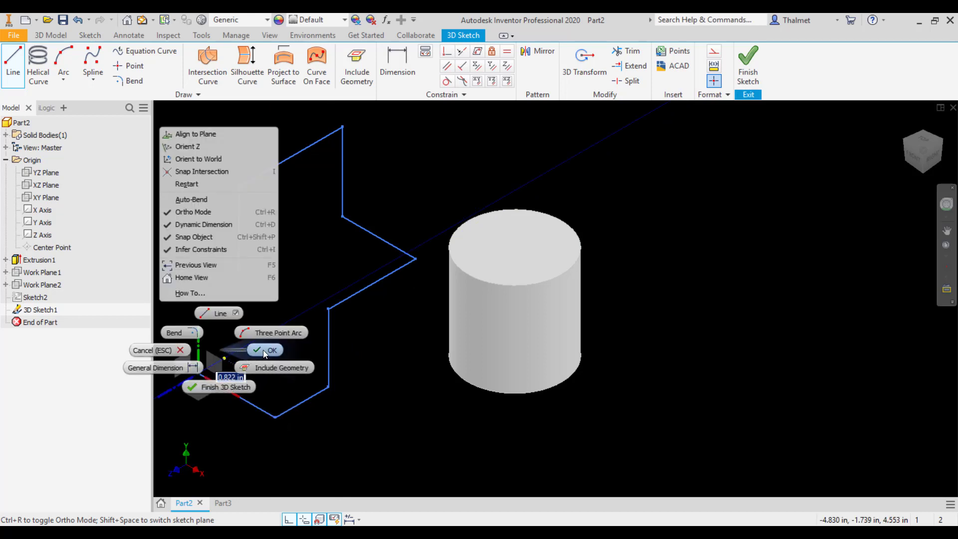
End the 3D line command through the marking menu's OK.
click(273, 349)
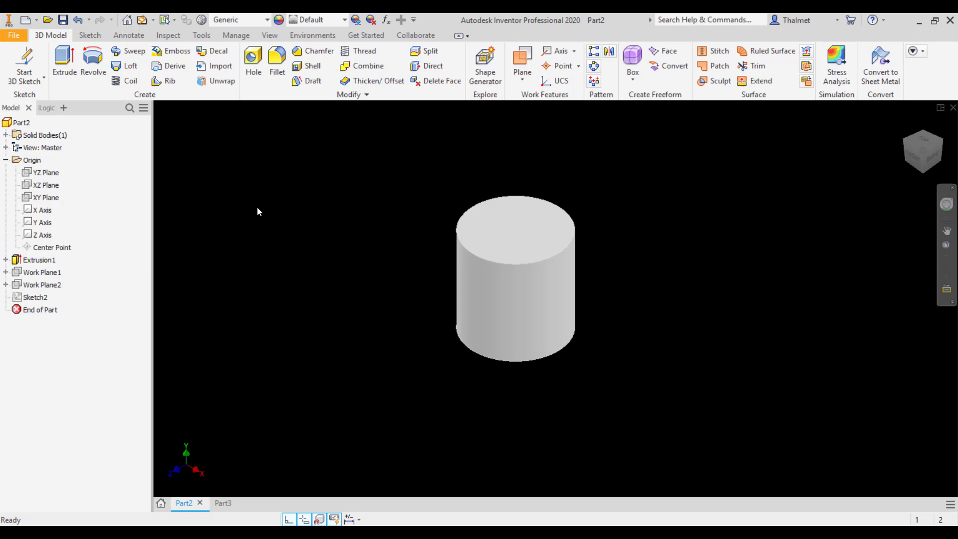
Make Work Plane1 visible through the cylinder and start a fresh 3D sketch.
click(41, 272)
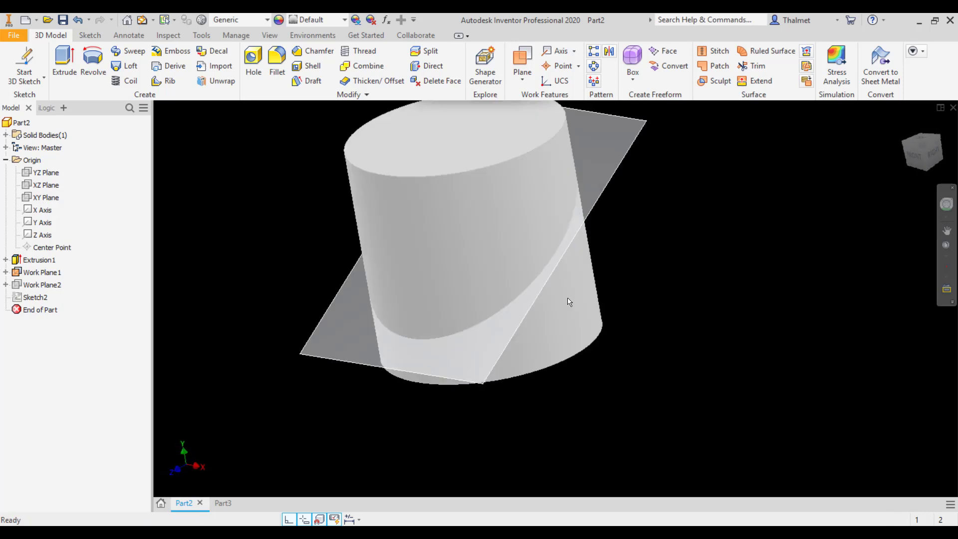
click(548, 267)
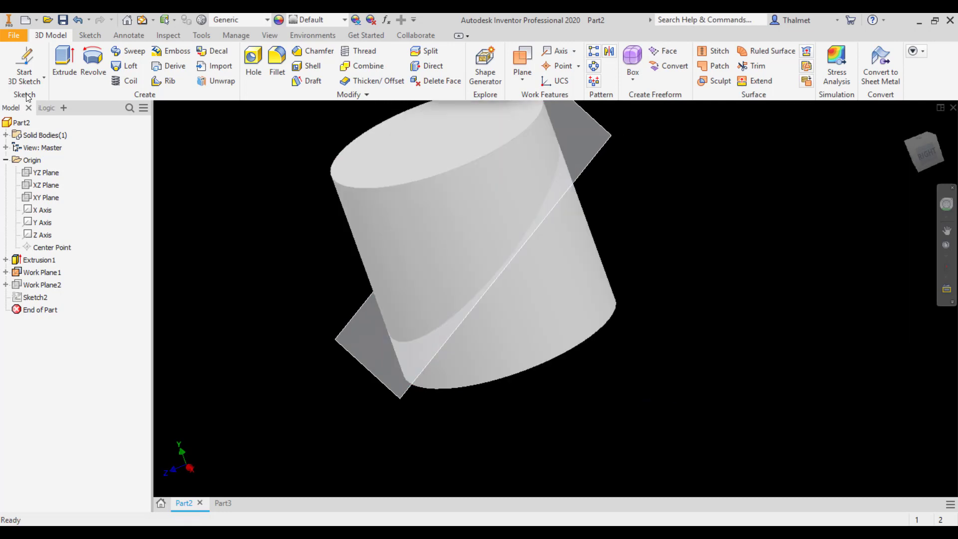
click(24, 64)
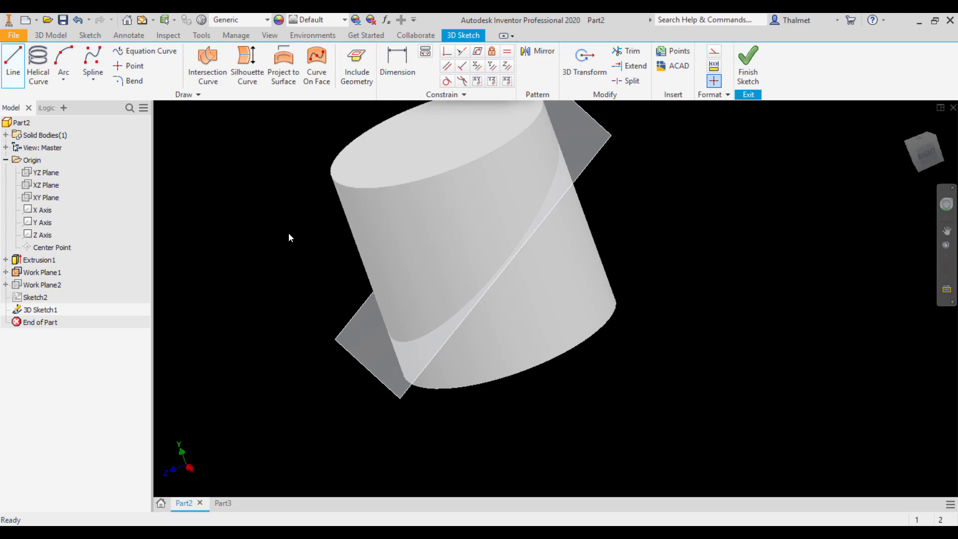
mouse_move(207, 61)
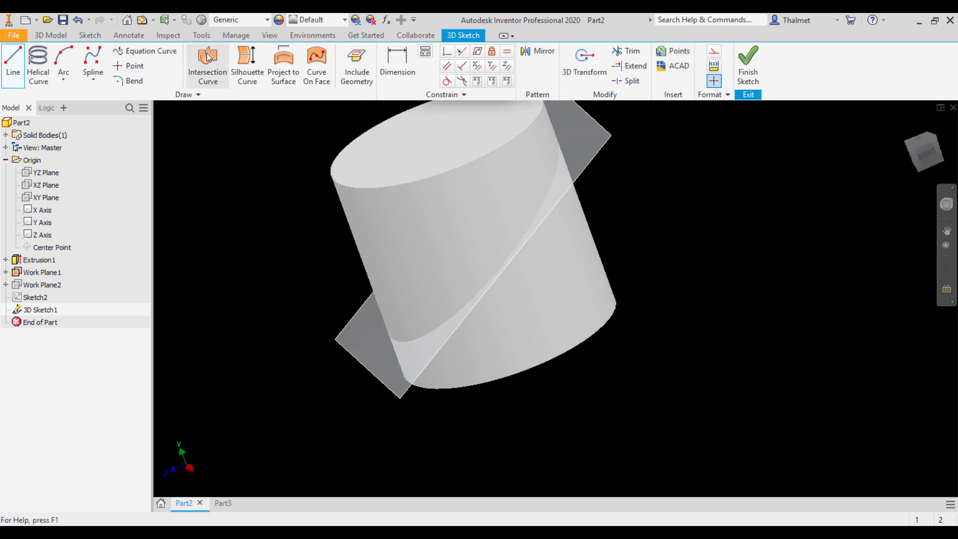
Create the intersection curve of the slanted work plane and cylinder, then inspect it.
click(207, 65)
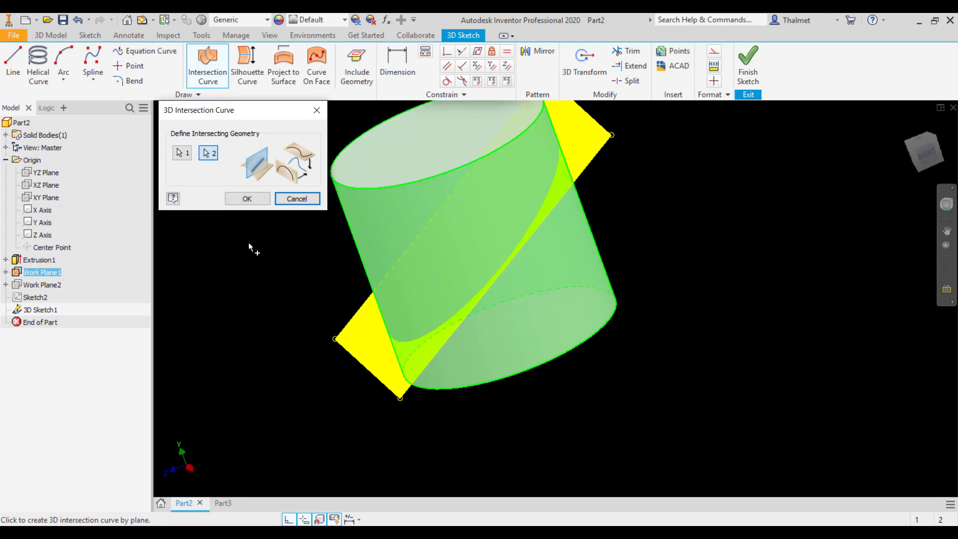
click(248, 199)
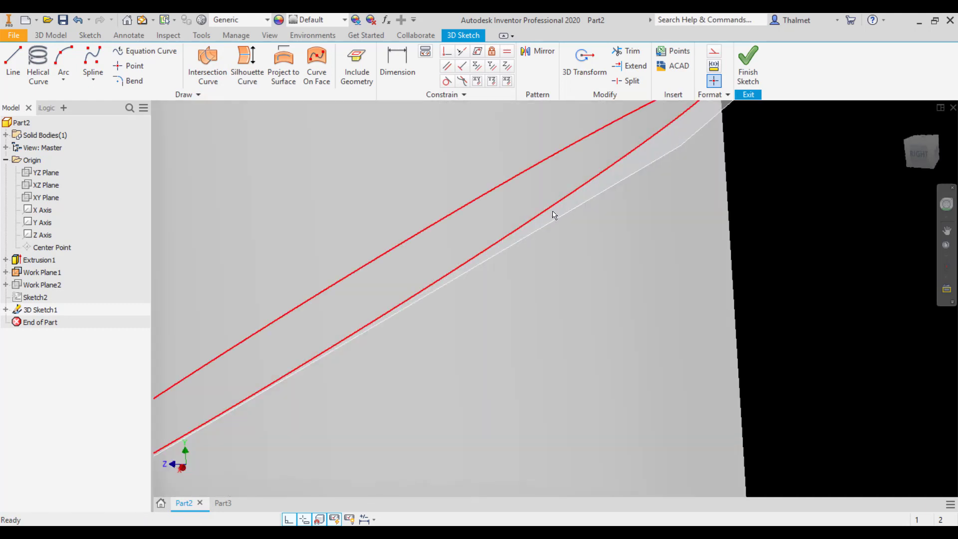
drag(553, 215, 503, 280)
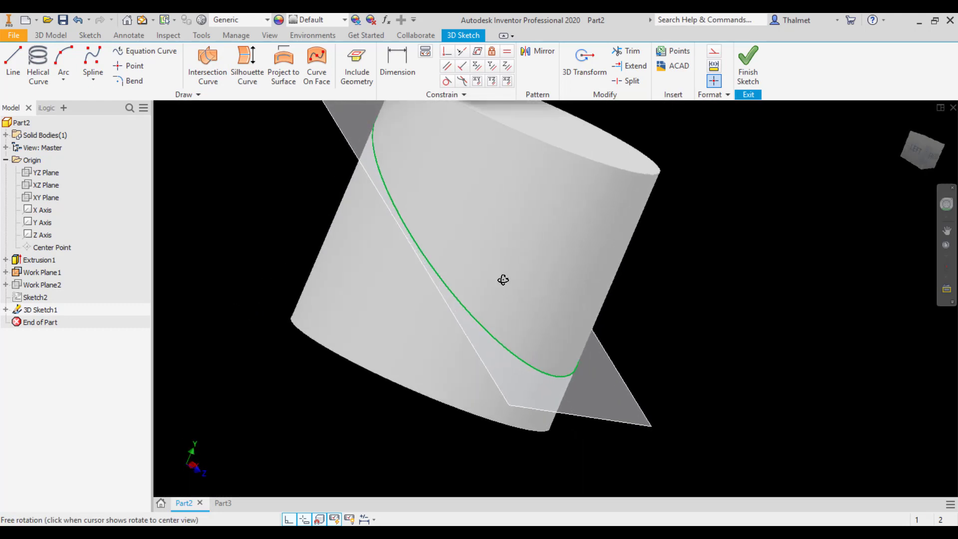
drag(503, 279, 446, 278)
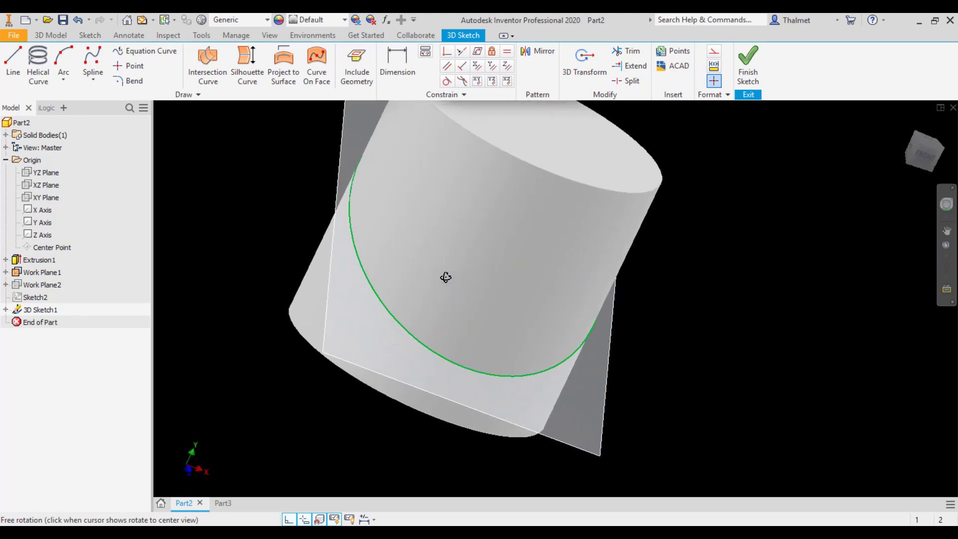
drag(446, 277, 368, 261)
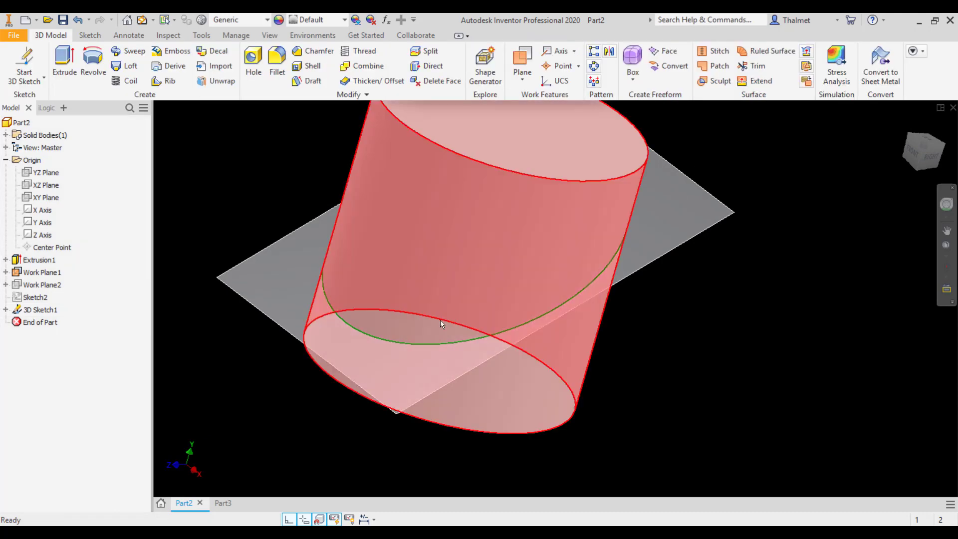
In the Right view, sketch a .1875-diameter circle at the curve's end.
click(41, 272)
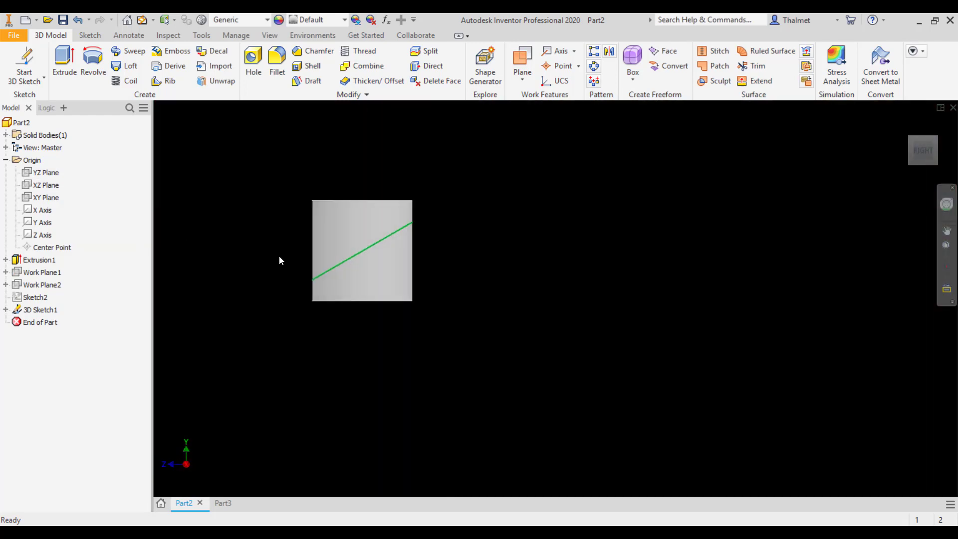
click(46, 172)
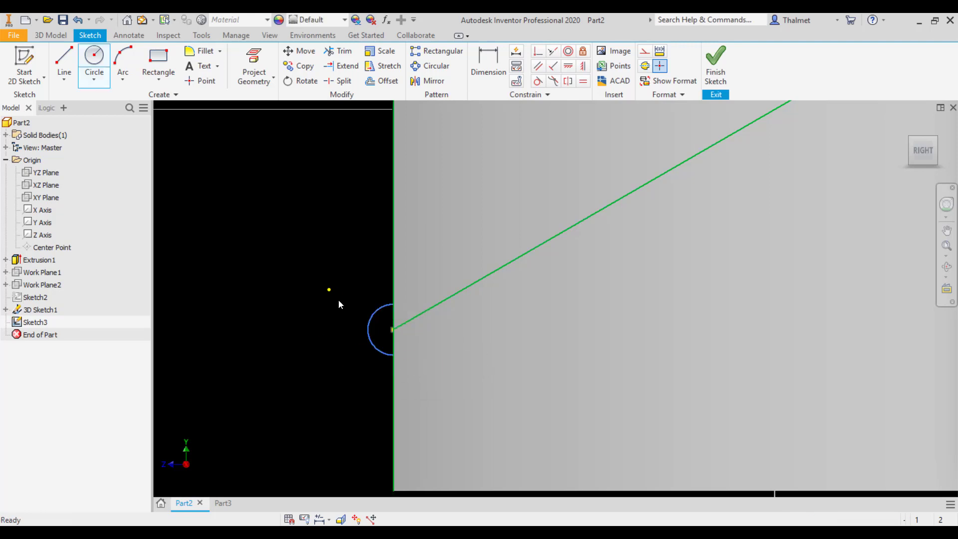
click(379, 330)
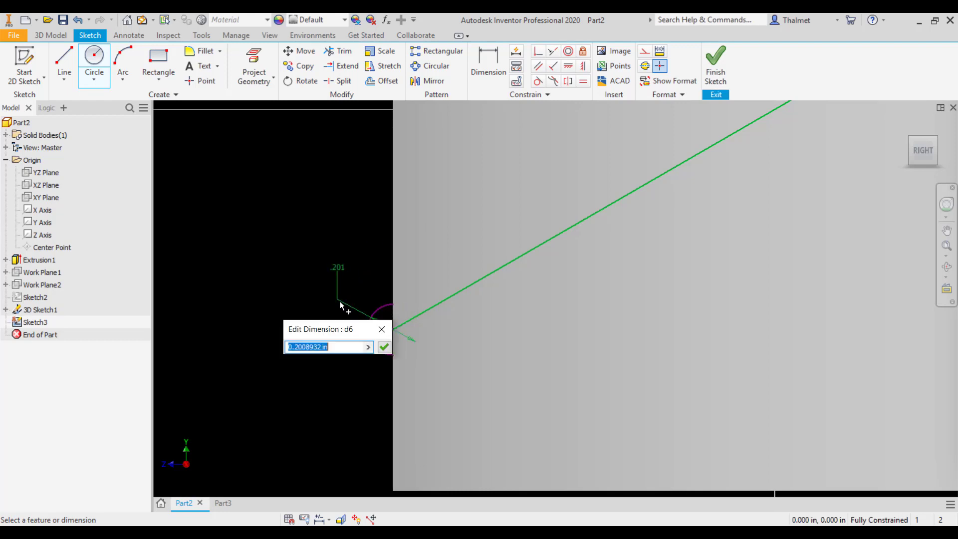
text(.1875)
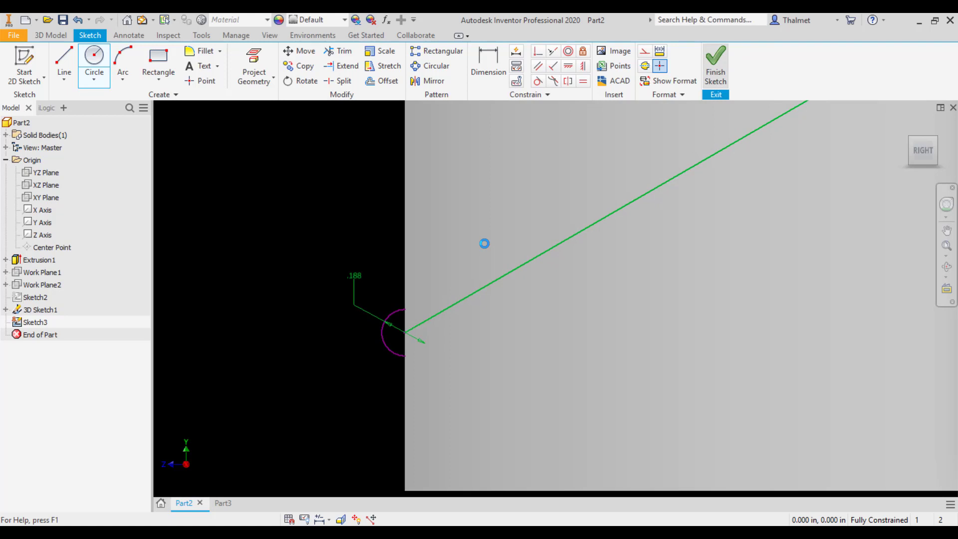
click(715, 64)
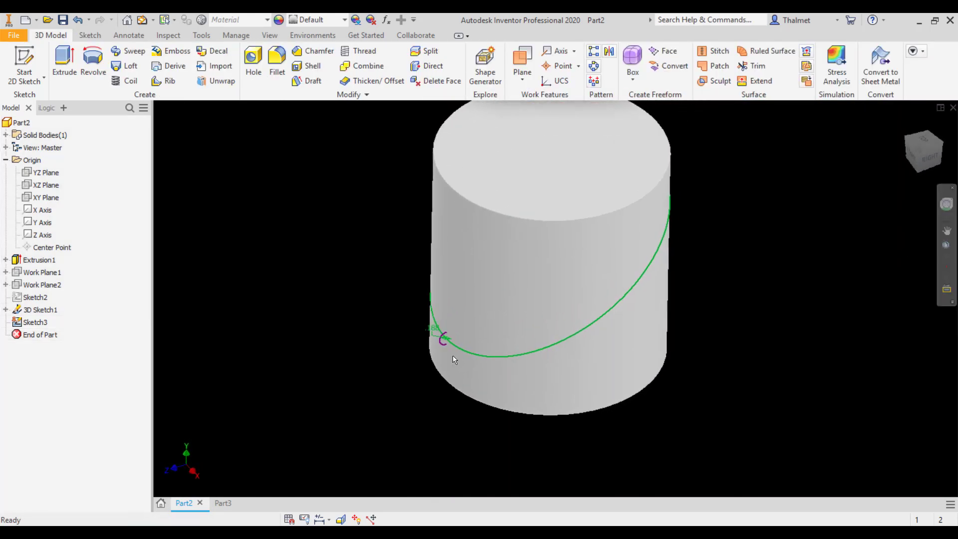
mouse_move(233, 267)
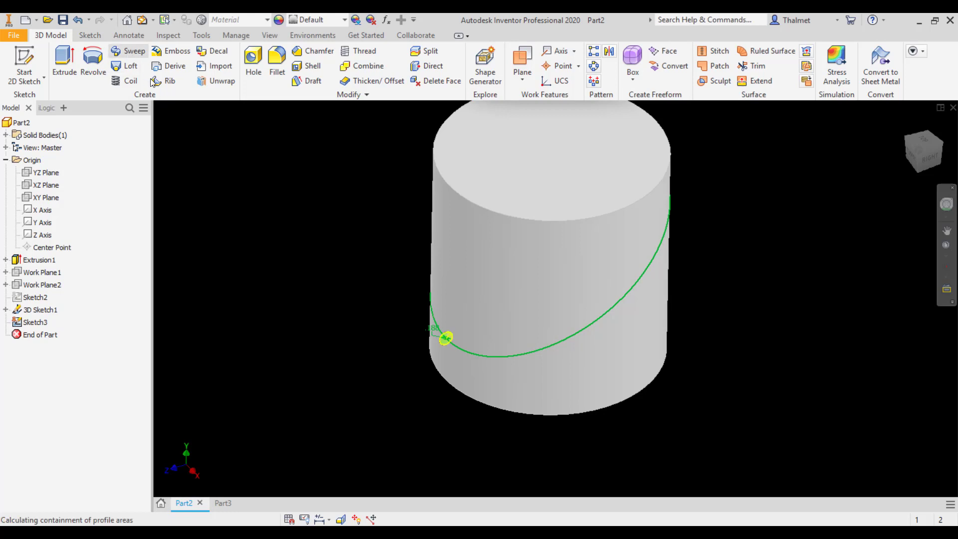
Sweep the small circle along the intersection curve to create the ring.
click(133, 50)
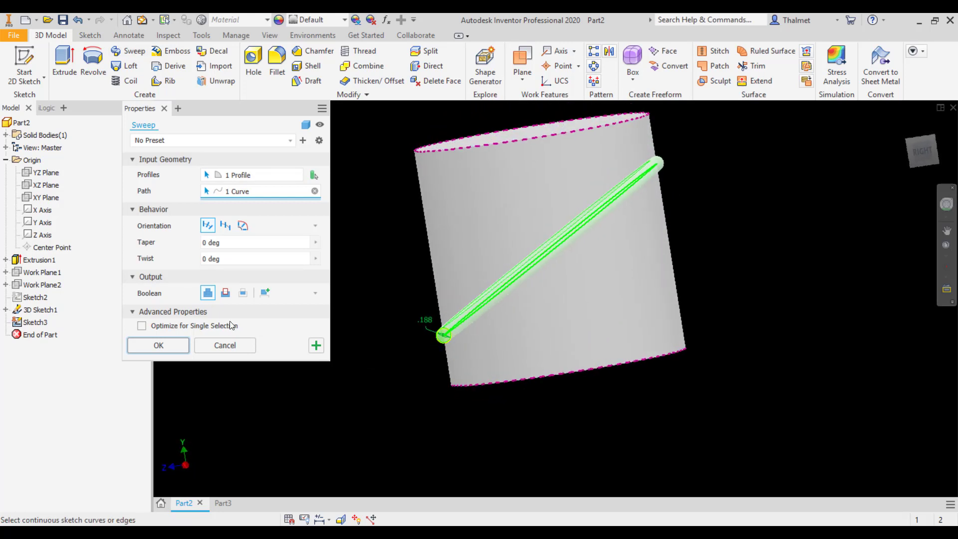
click(158, 345)
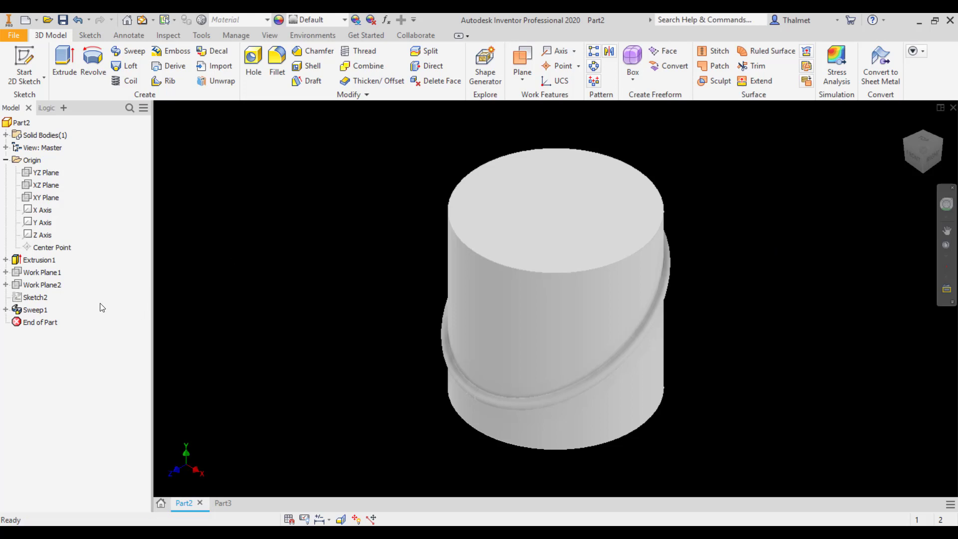
right_click(42, 285)
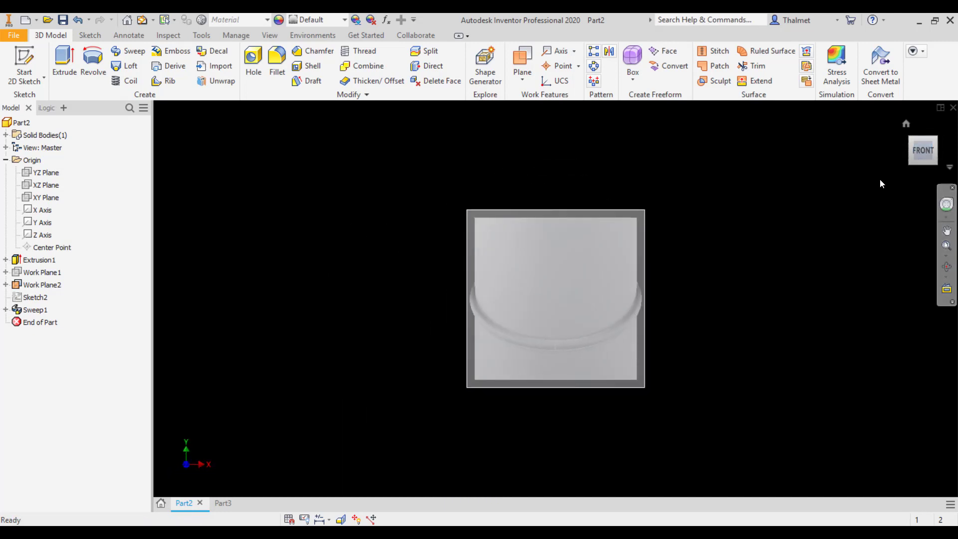
Sketch a 1.500 by .750 rectangle on the front plane, centred on the origin.
click(42, 285)
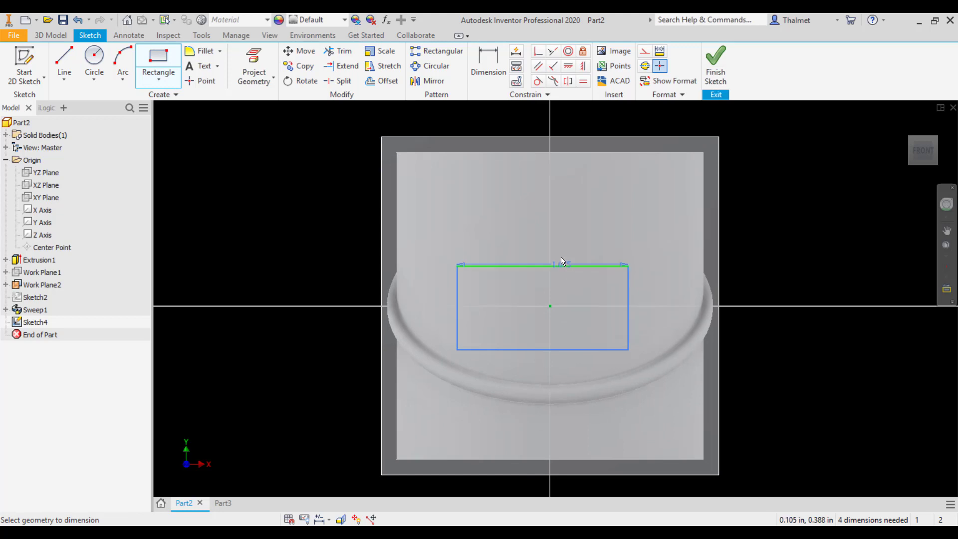
click(552, 248)
text(1.500)
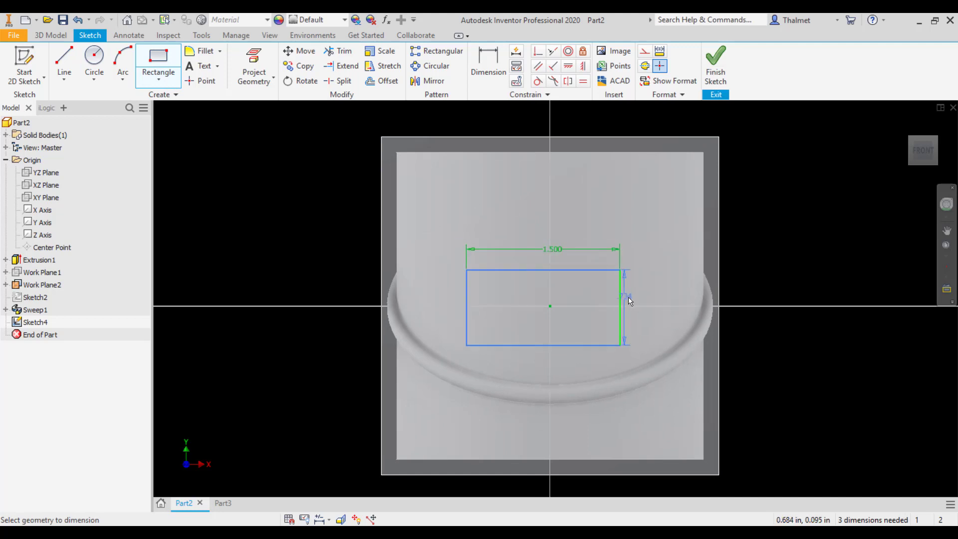
click(624, 305)
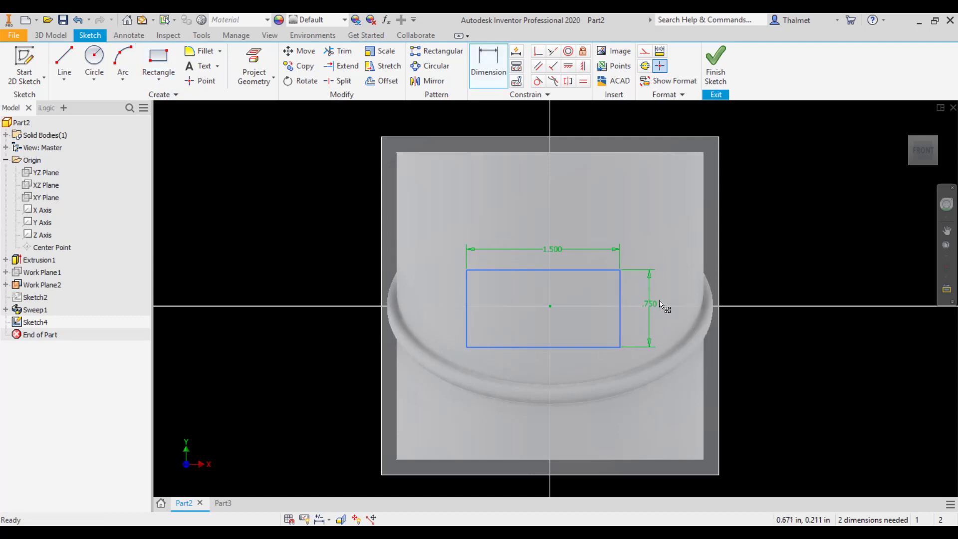
drag(467, 346, 620, 283)
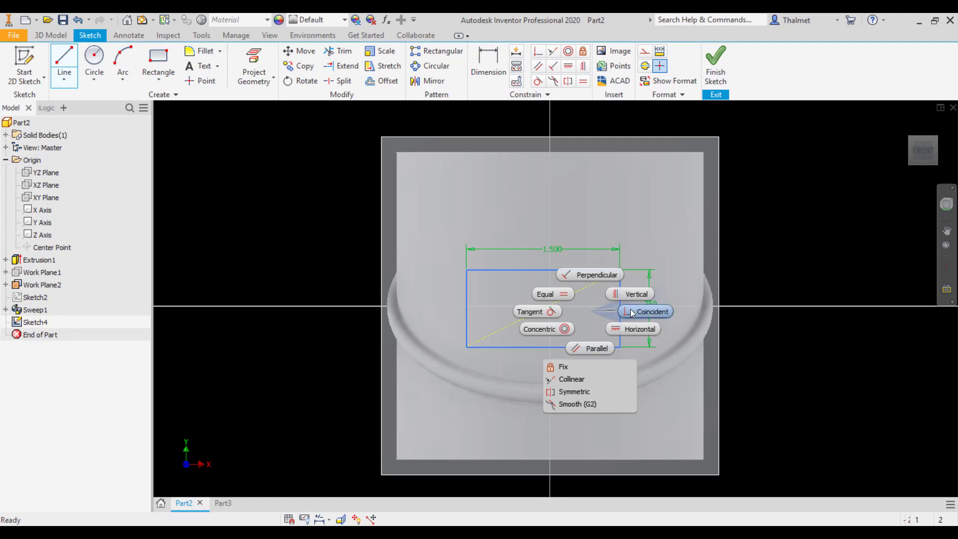
click(652, 312)
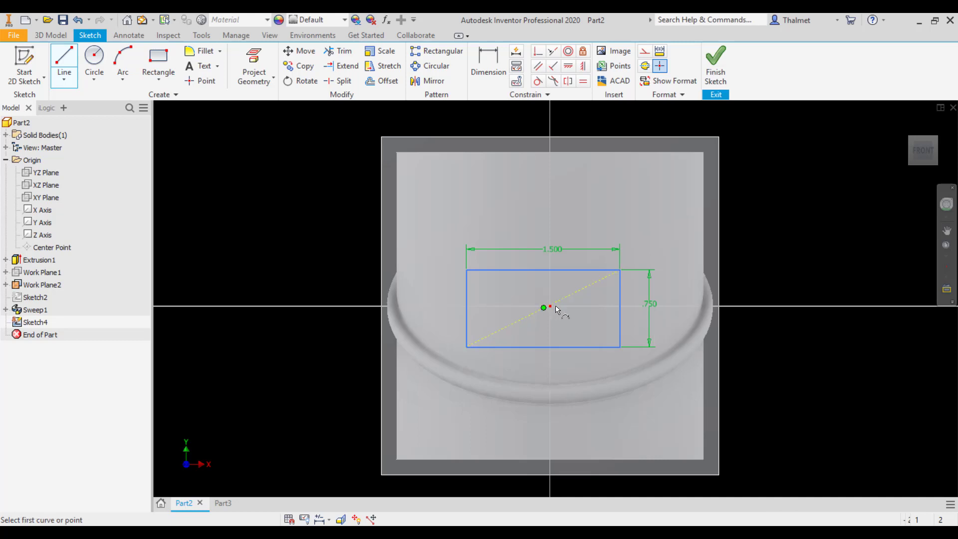
click(715, 65)
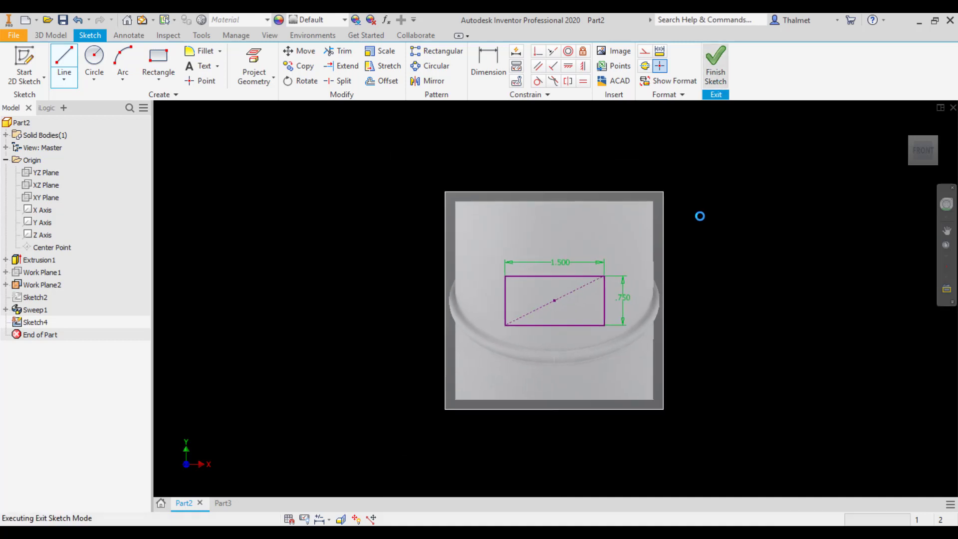
click(715, 66)
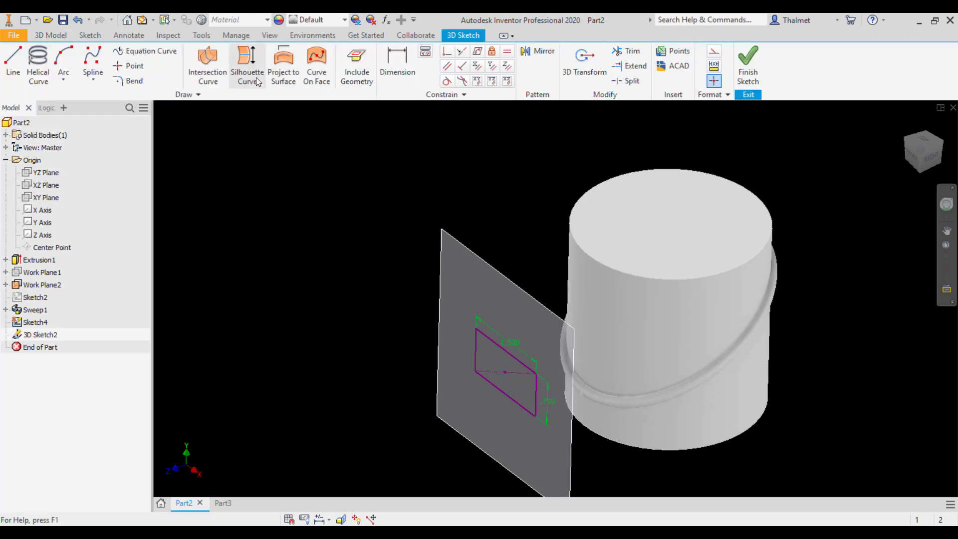
mouse_move(283, 66)
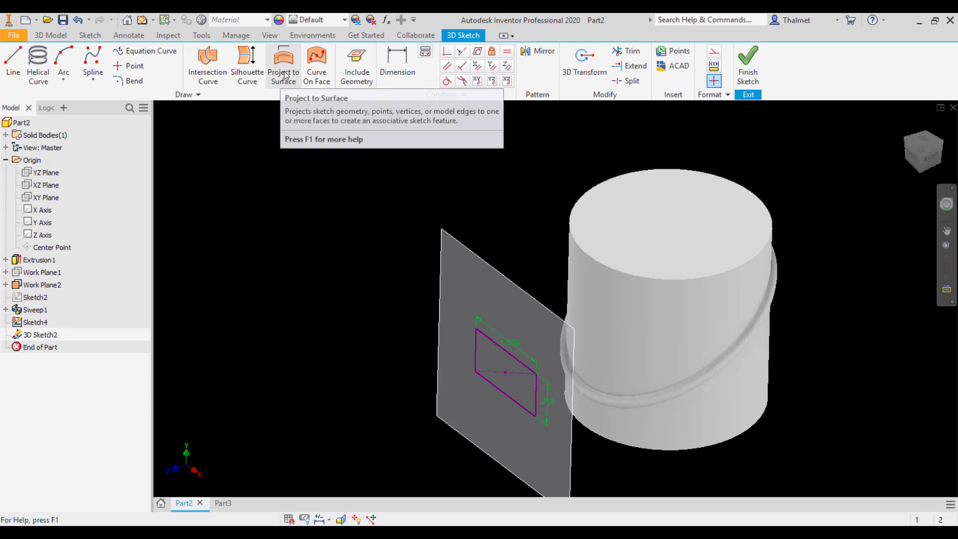
Project the rectangle onto the cylinder's curved face along a straight vector.
click(283, 66)
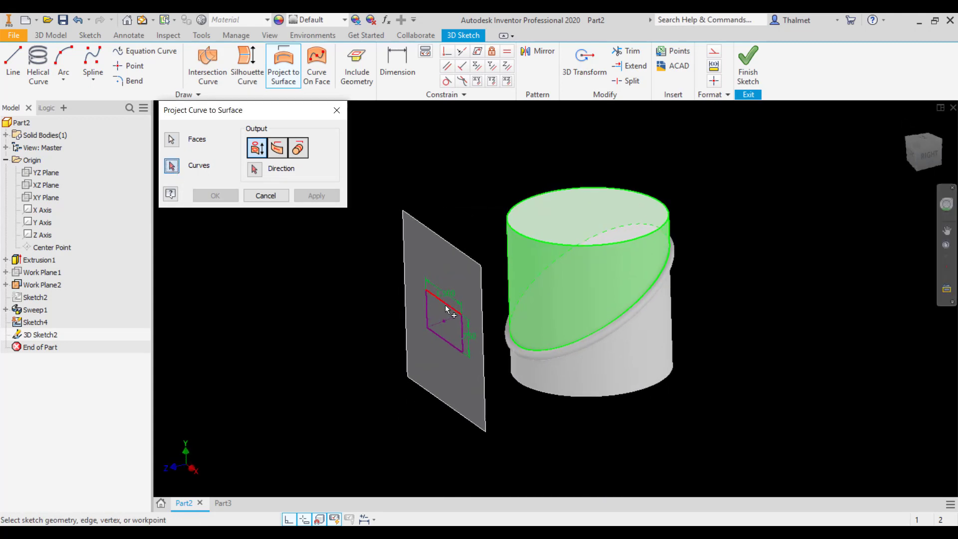
click(446, 311)
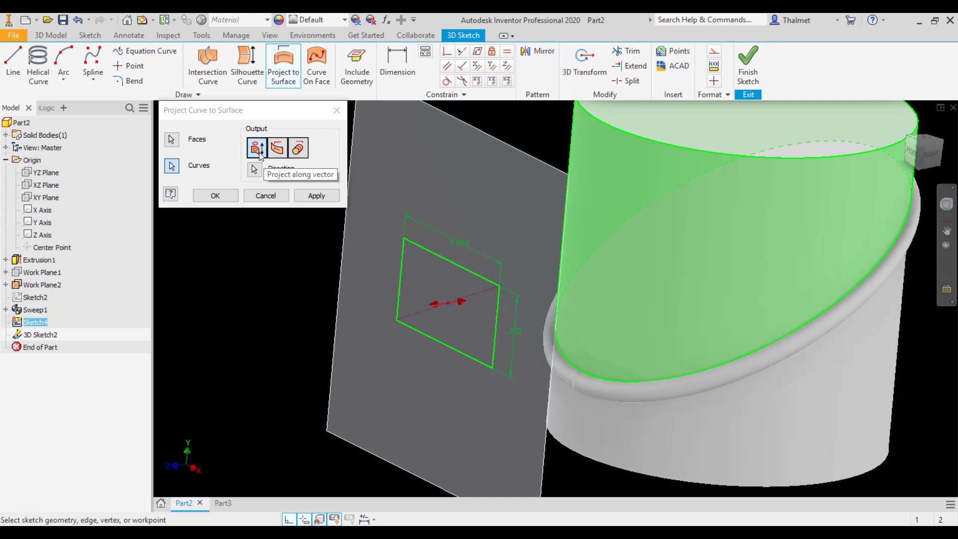
mouse_move(785, 258)
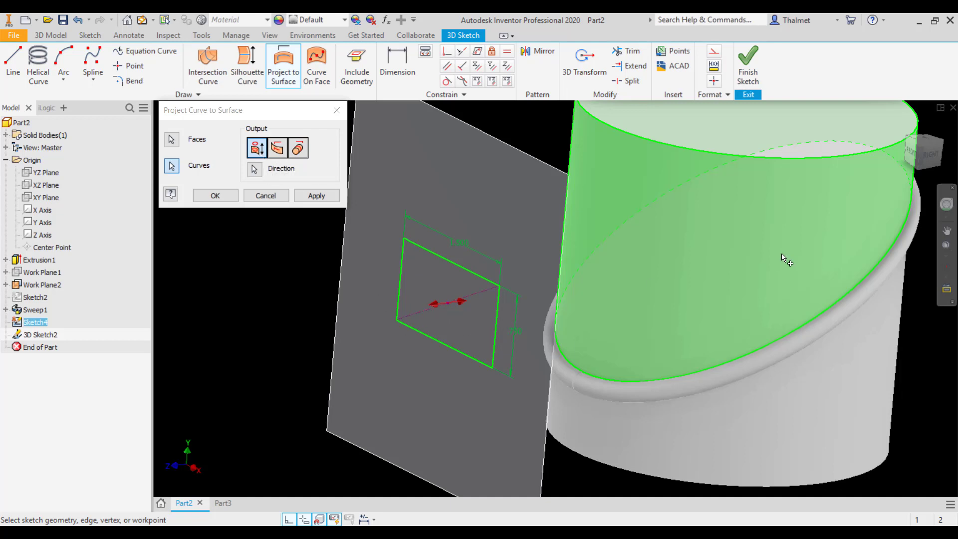
click(277, 147)
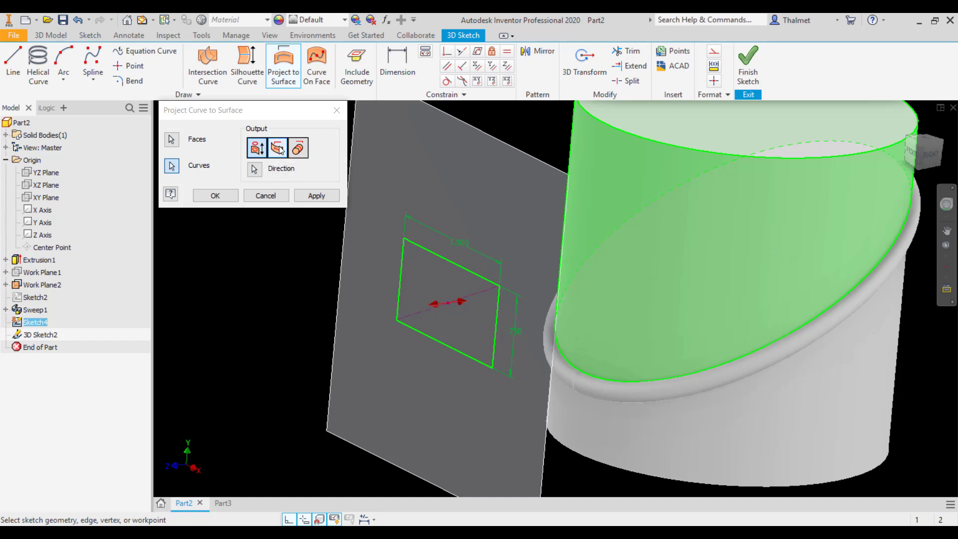
mouse_move(278, 147)
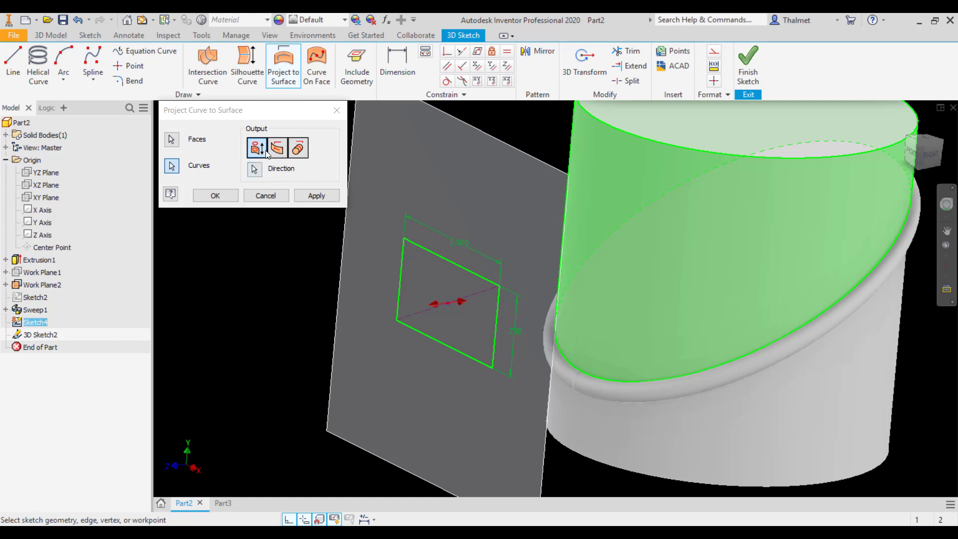
mouse_move(255, 147)
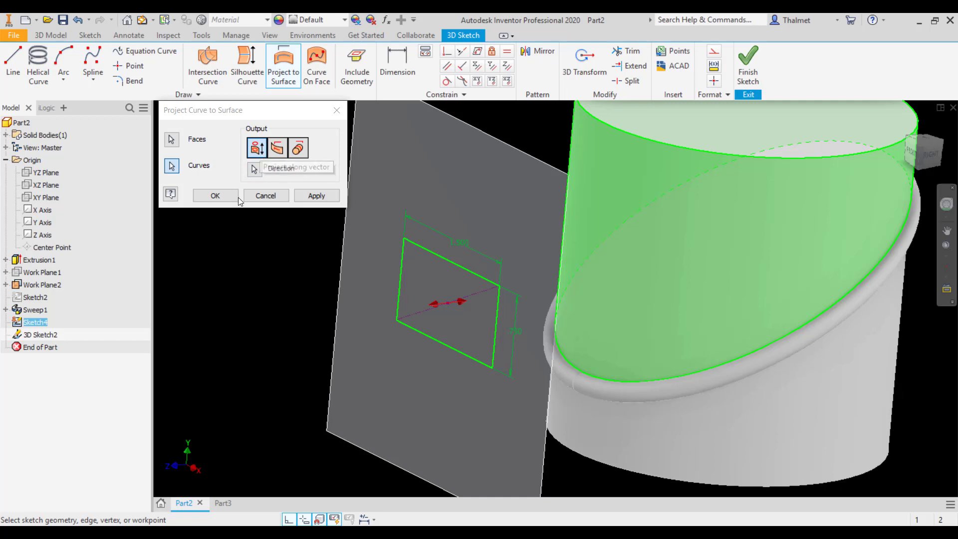
click(215, 195)
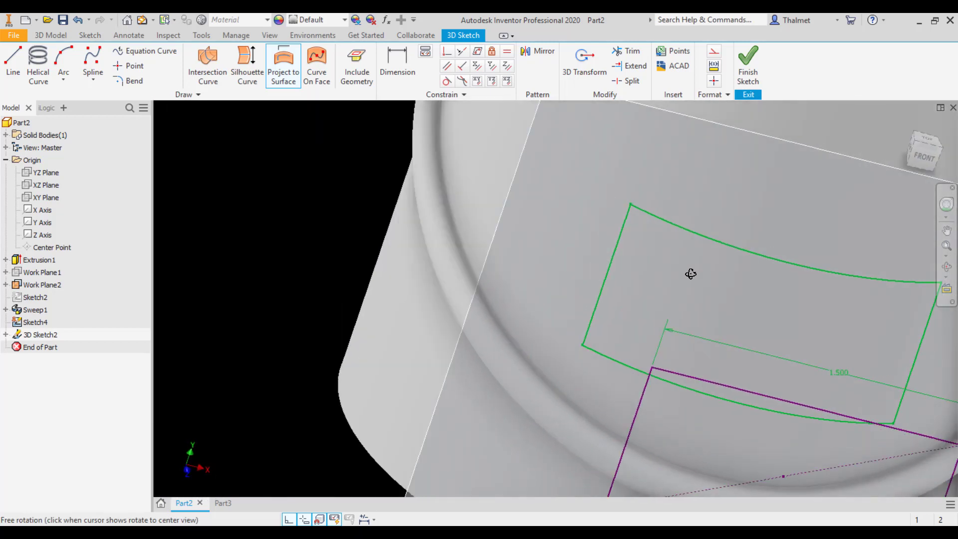
Orbit the model to inspect the rectangle wrapped onto the cylinder.
drag(690, 274, 611, 266)
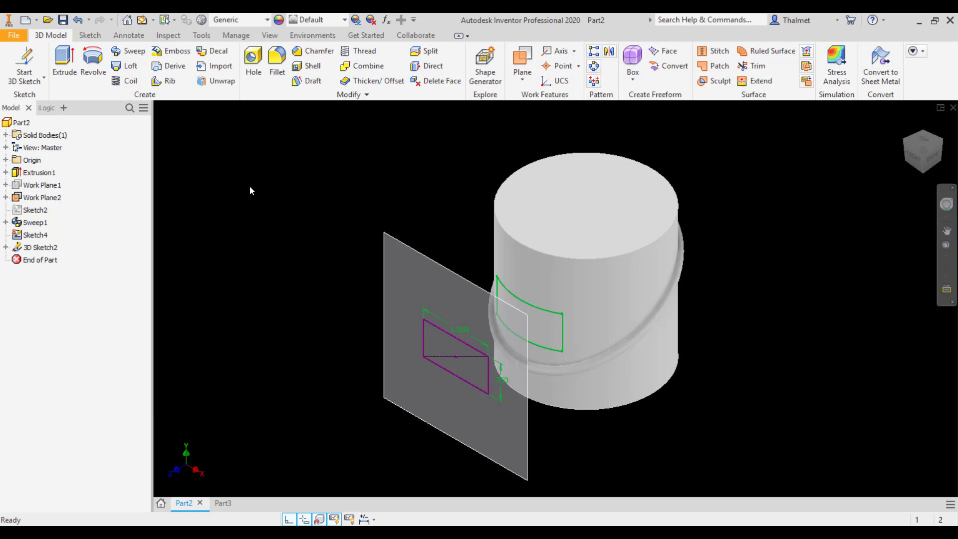
mouse_move(487, 256)
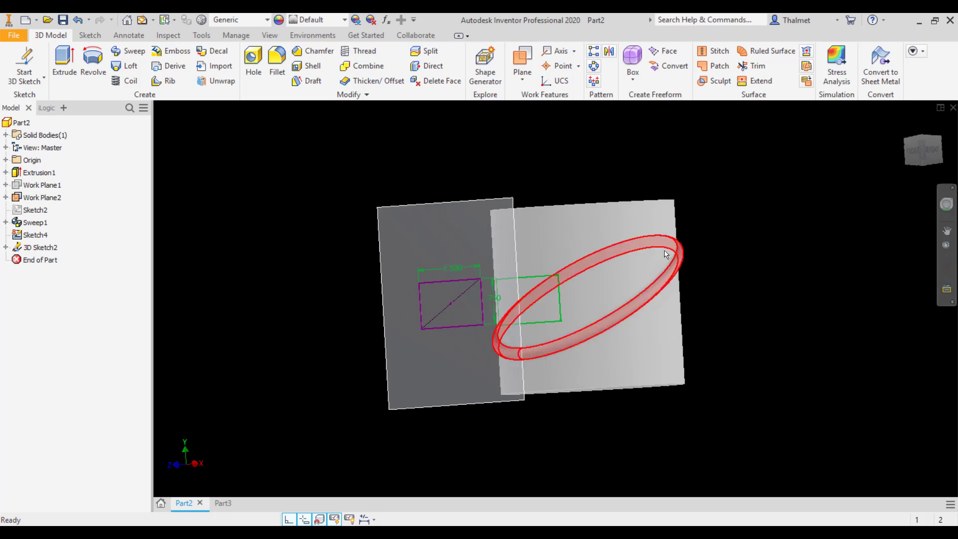
click(665, 254)
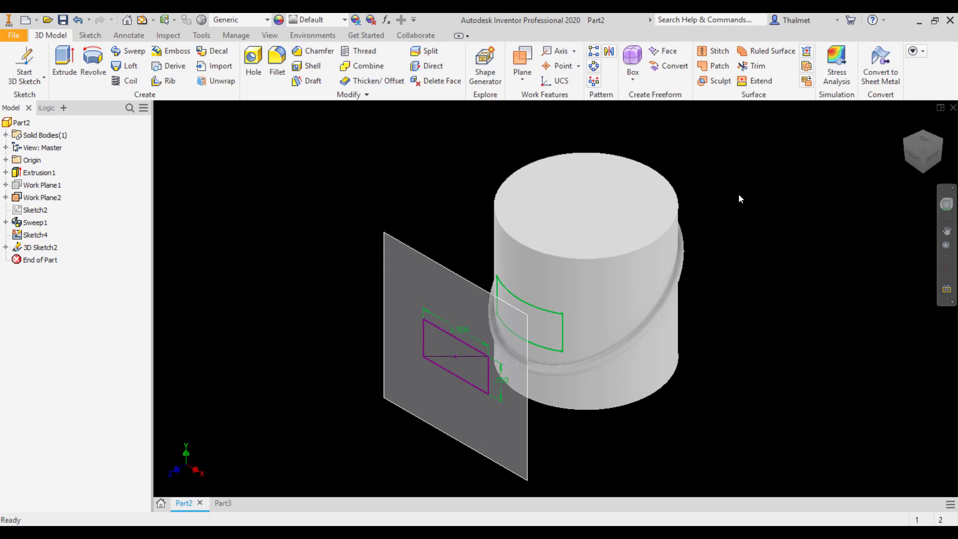
mouse_move(731, 195)
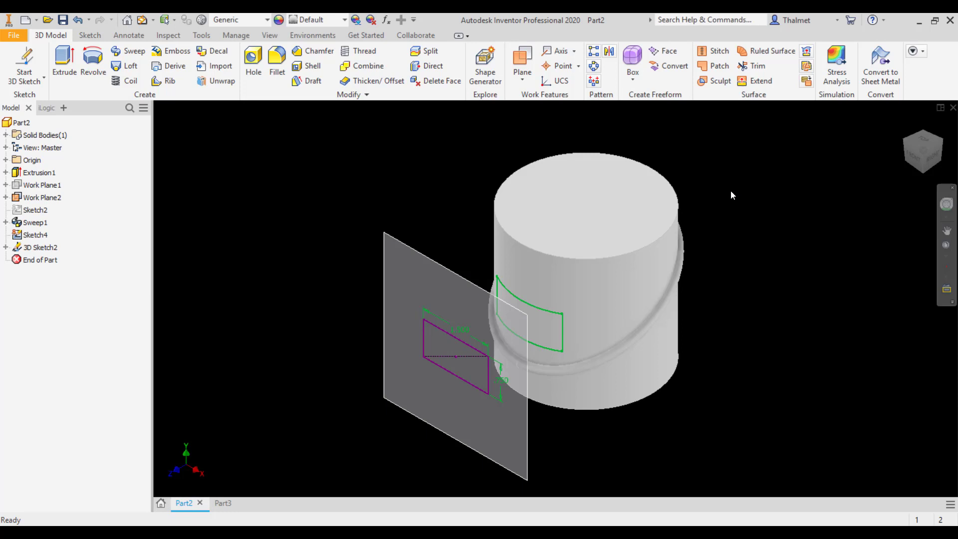